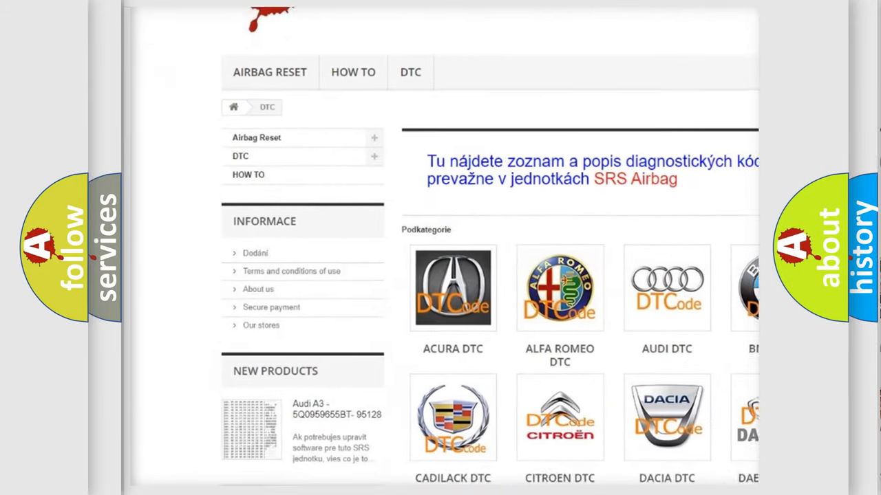
{"action": "scroll", "scroll_direction": "down", "scroll_amount": 3}
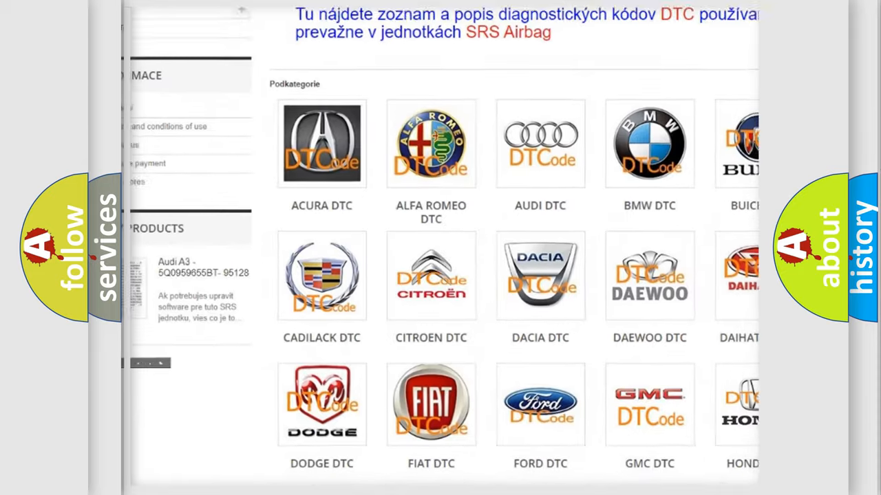
{"action": "scroll", "scroll_direction": "down", "scroll_amount": 3}
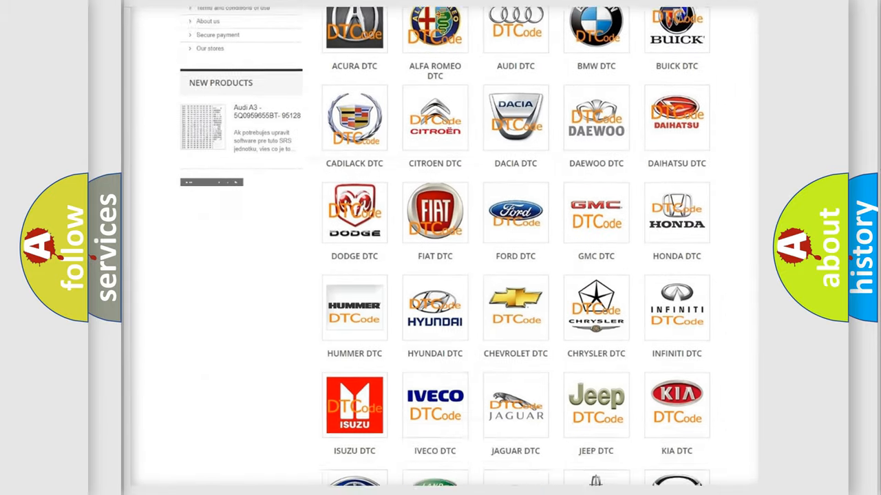
{"action": "scroll", "scroll_direction": "down", "scroll_amount": 3}
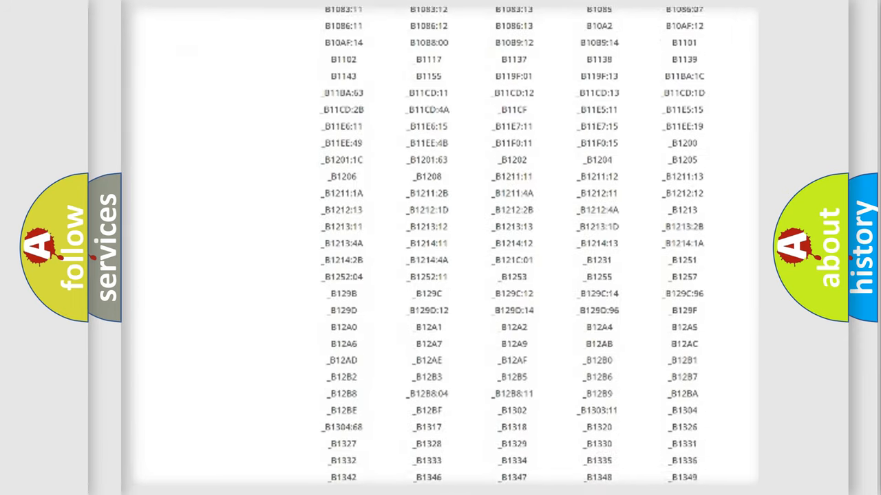
{"action": "scroll", "scroll_direction": "down", "scroll_amount": 3}
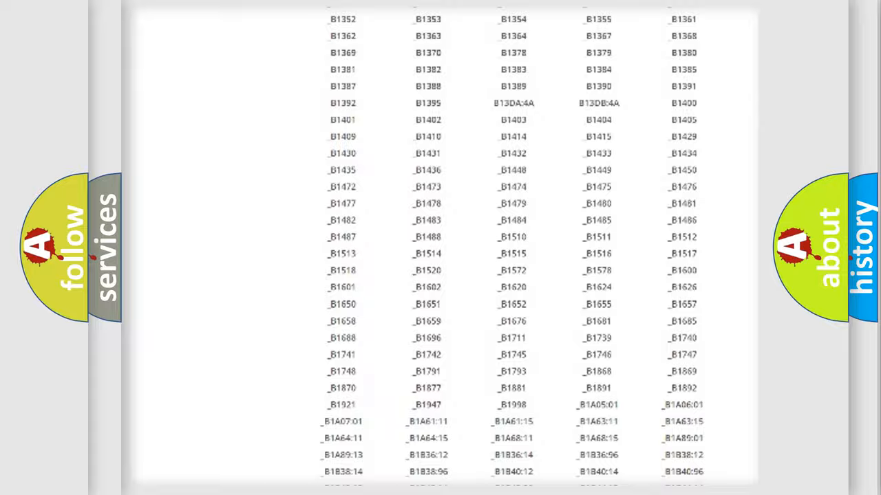